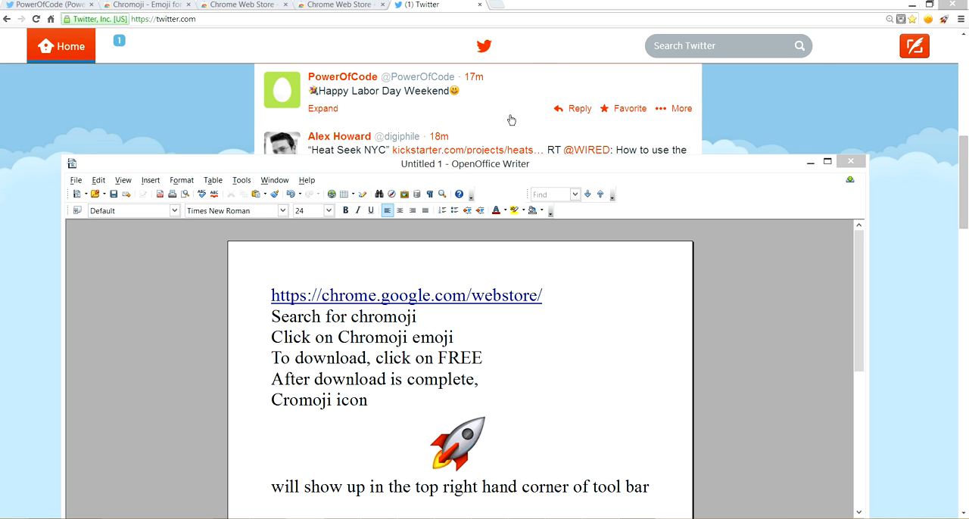
mouse_move(312, 91)
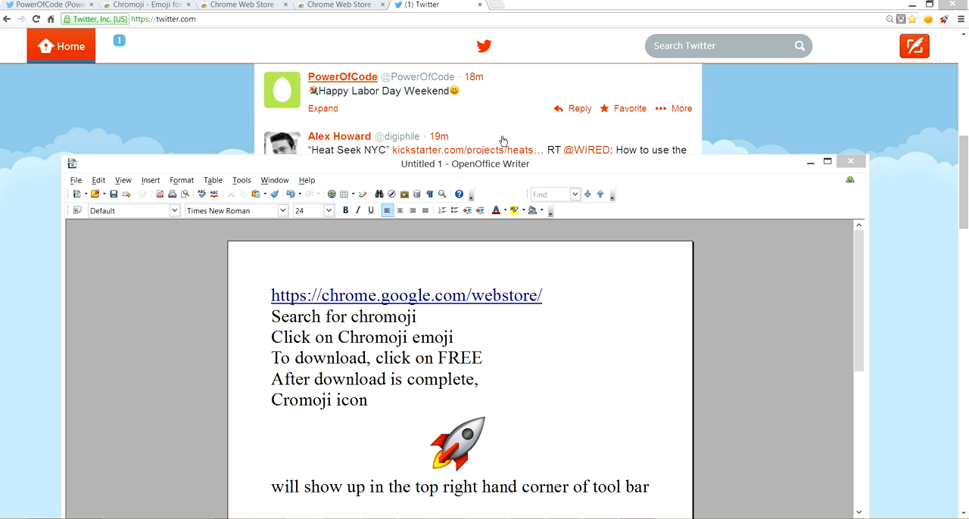
mouse_move(409, 139)
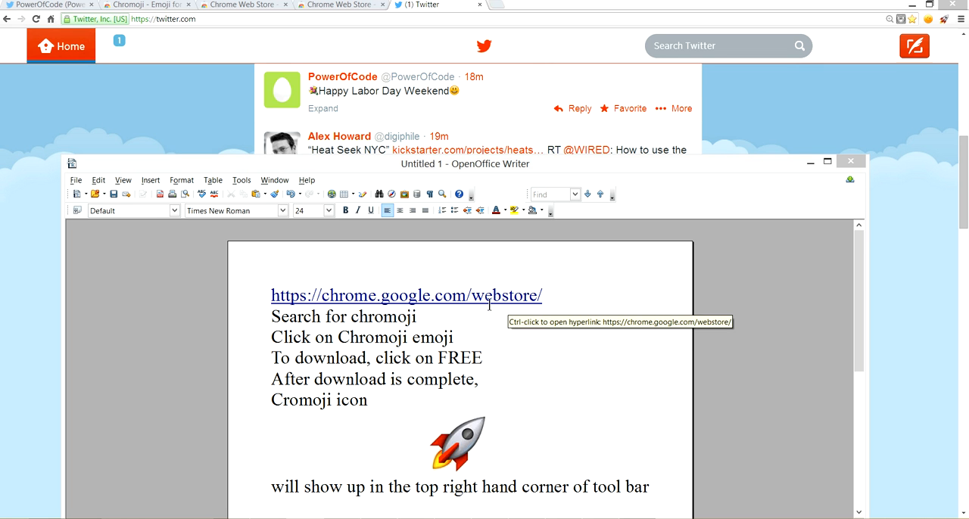
mouse_move(493, 342)
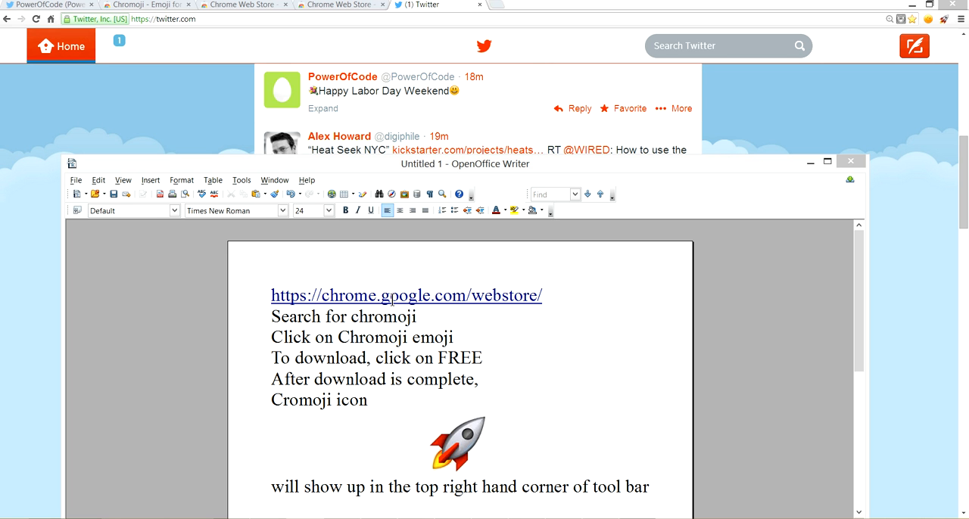
Step: Dismiss the Writer document of Chromoji install notes to reveal the browser
left_click(386, 295)
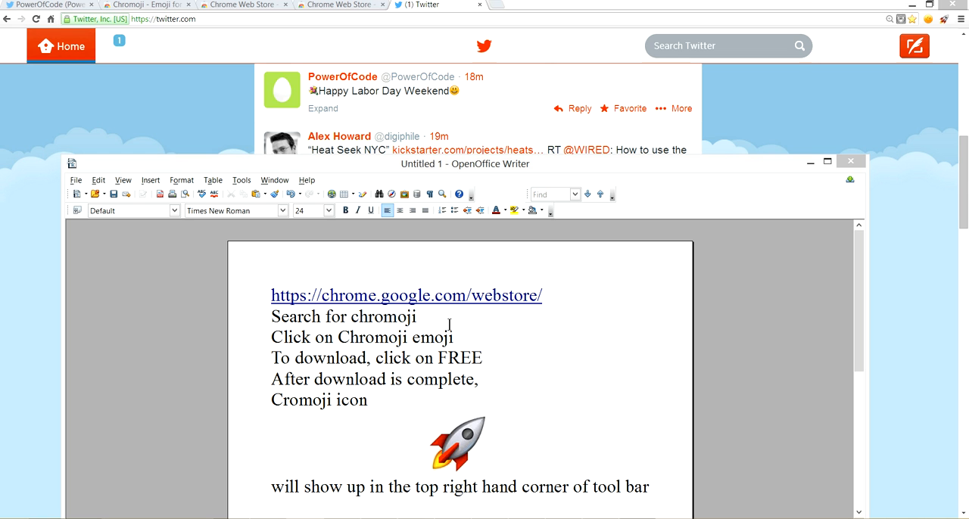
mouse_move(471, 350)
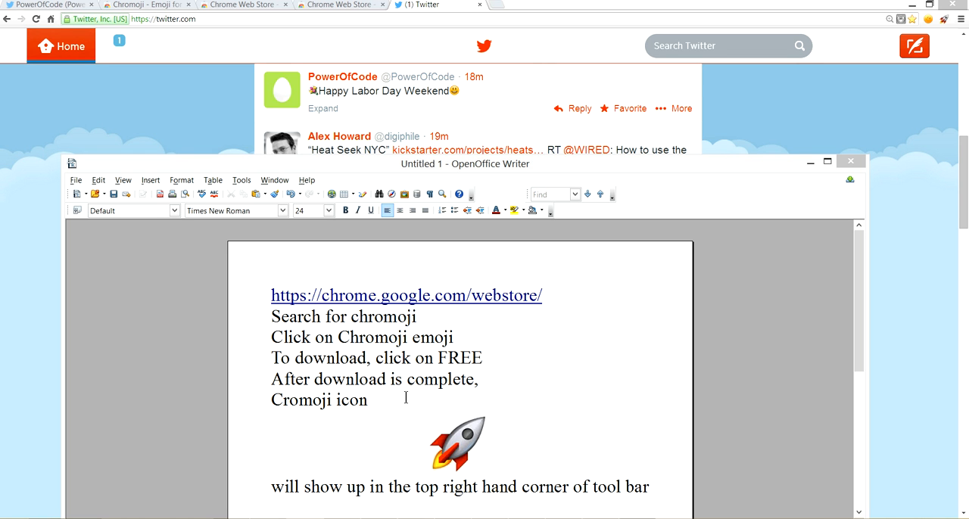
mouse_move(296, 416)
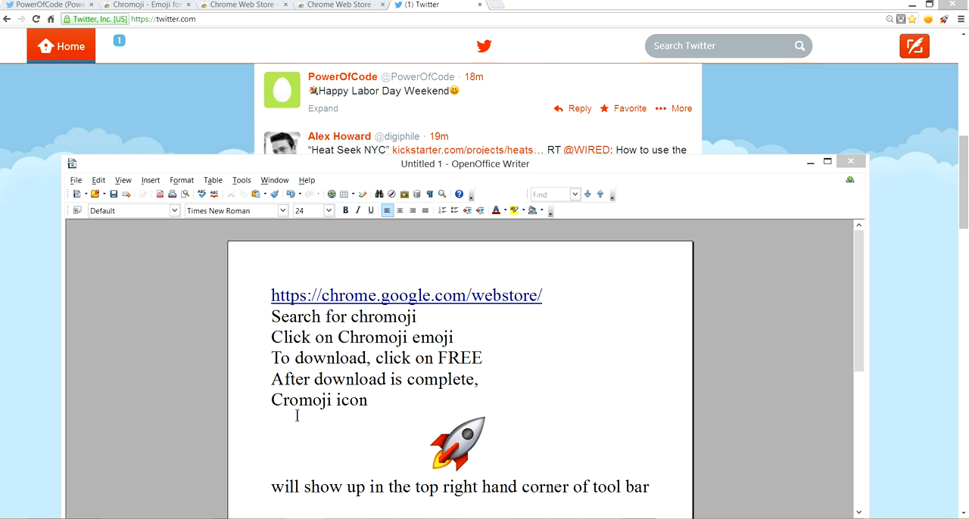
mouse_move(469, 448)
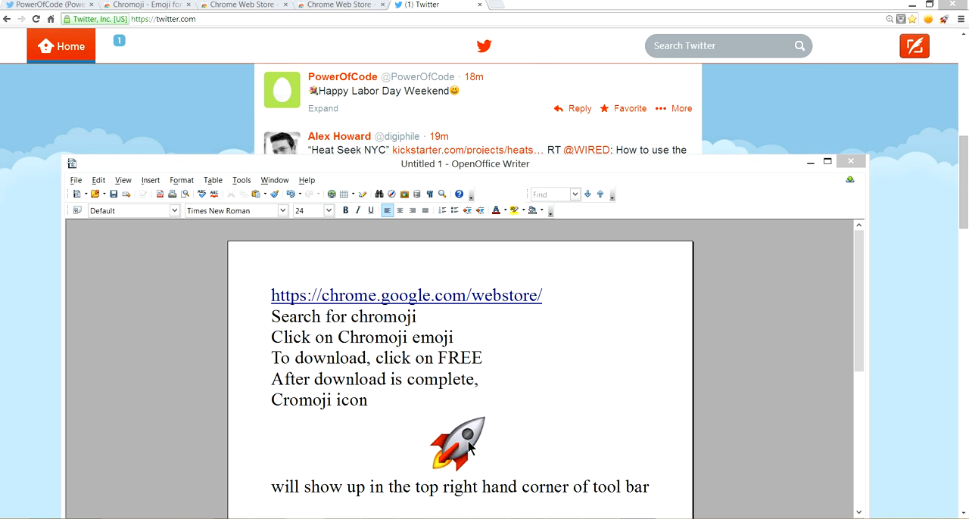
mouse_move(416, 430)
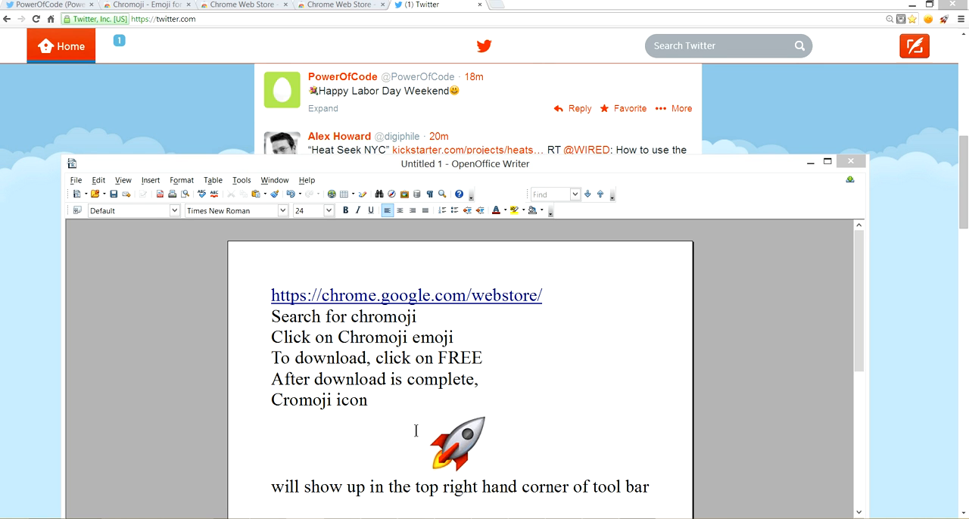
mouse_move(458, 461)
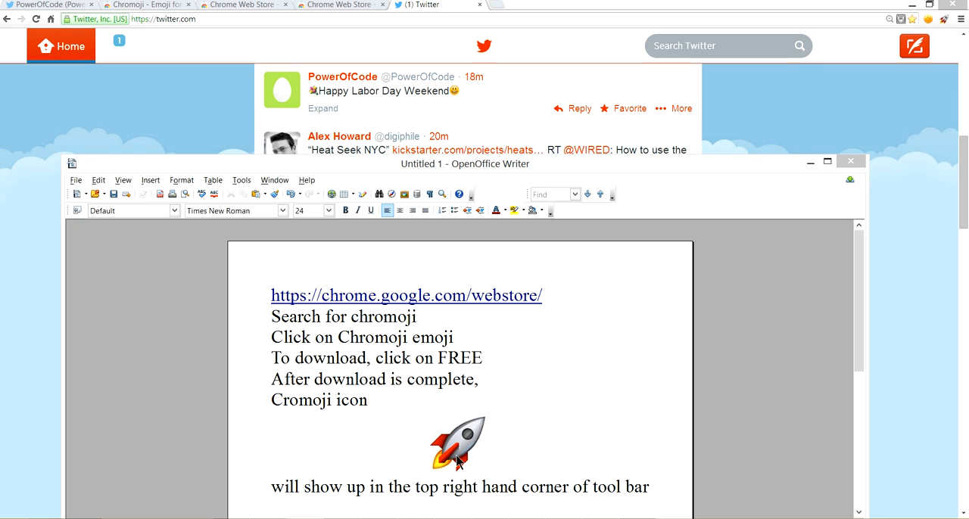
mouse_move(945, 28)
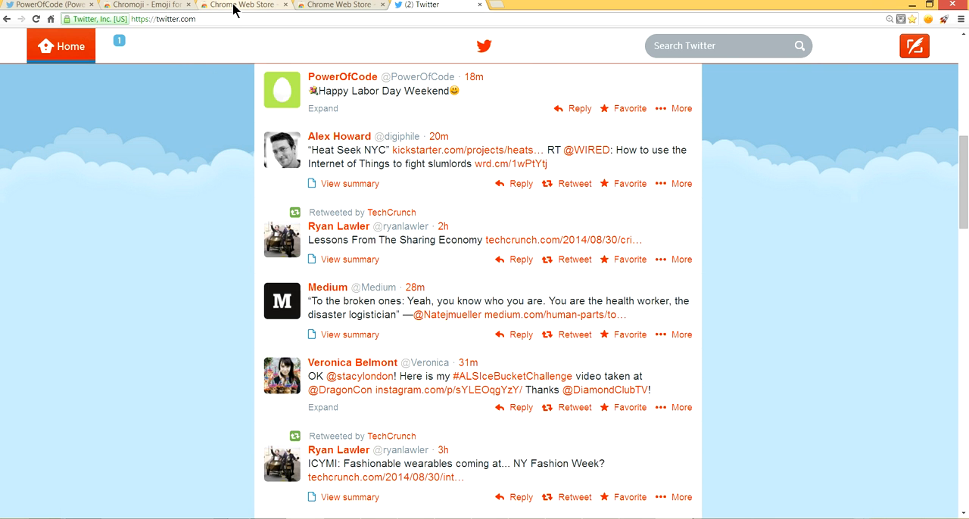
Step: Search the Chrome Web Store for 'chromoji'
left_click(235, 4)
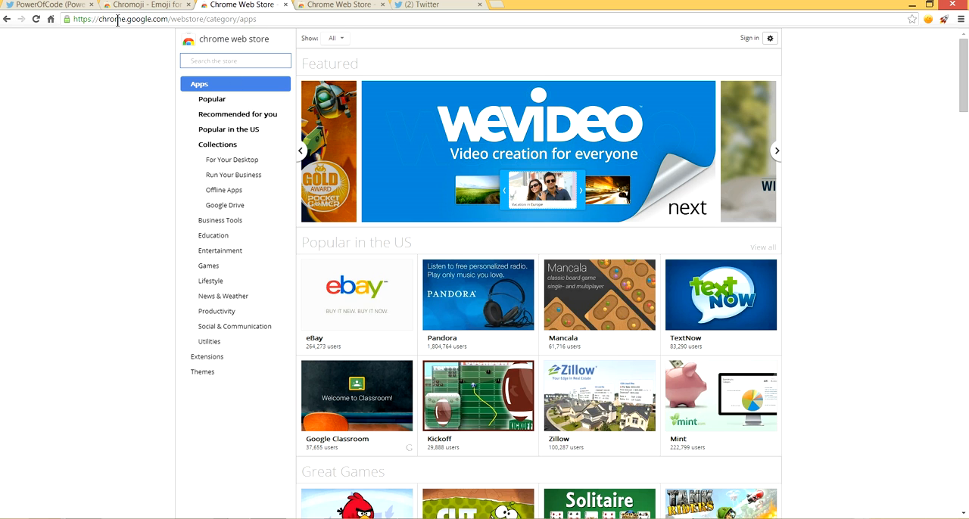
mouse_move(172, 36)
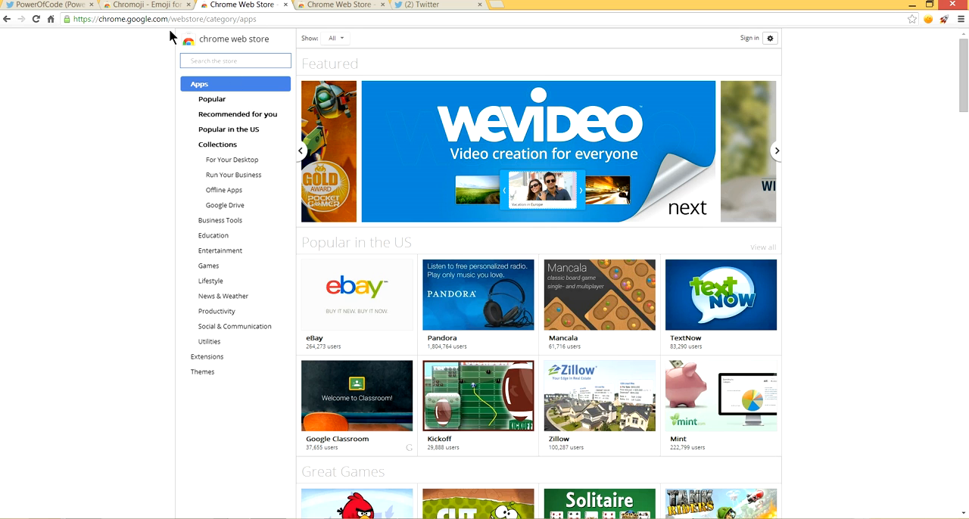
left_click(775, 150)
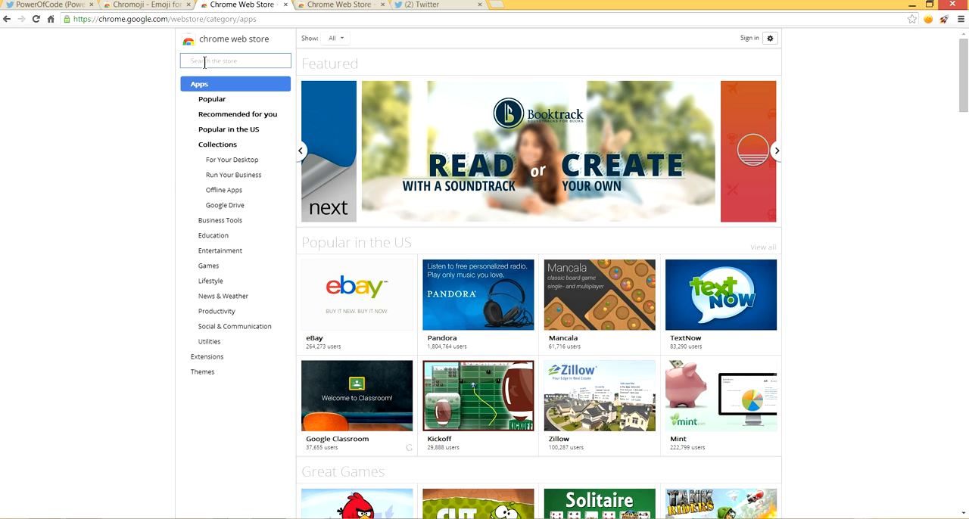
type("chro")
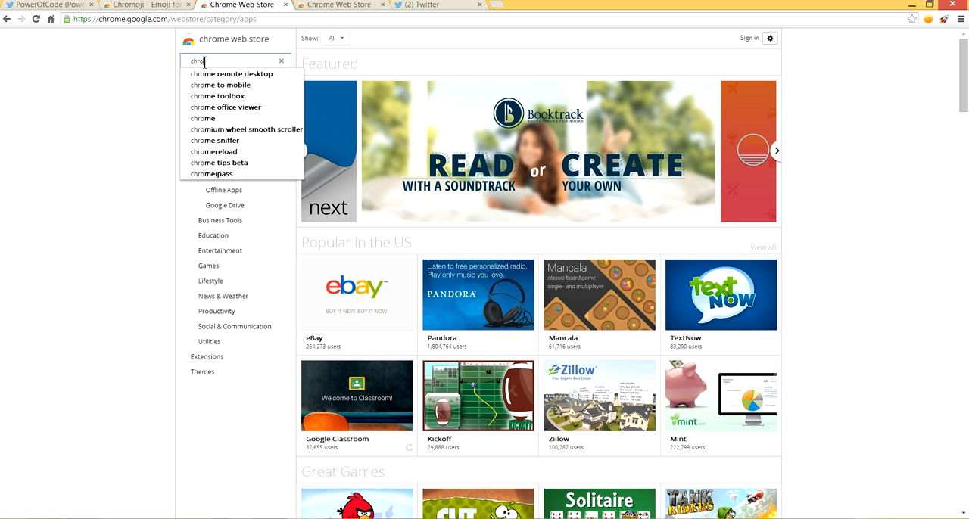
type("moji")
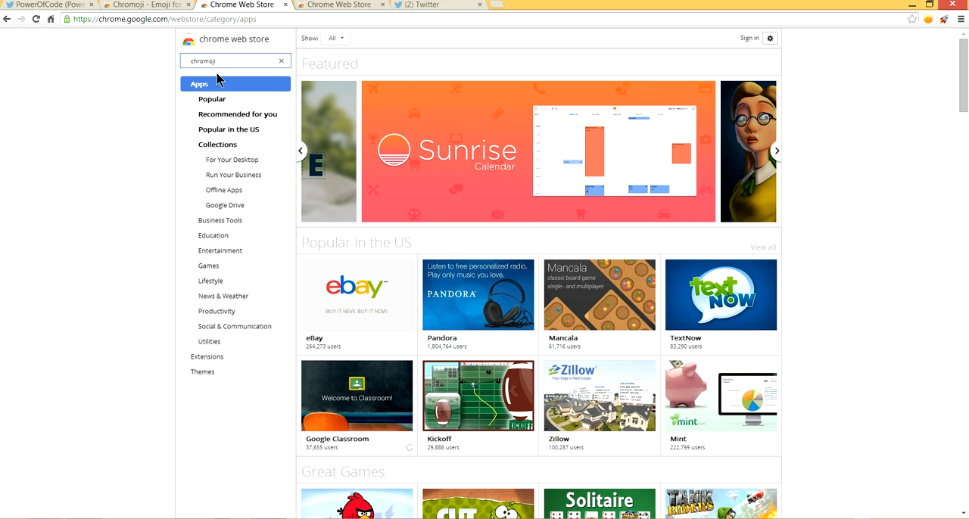
mouse_move(245, 56)
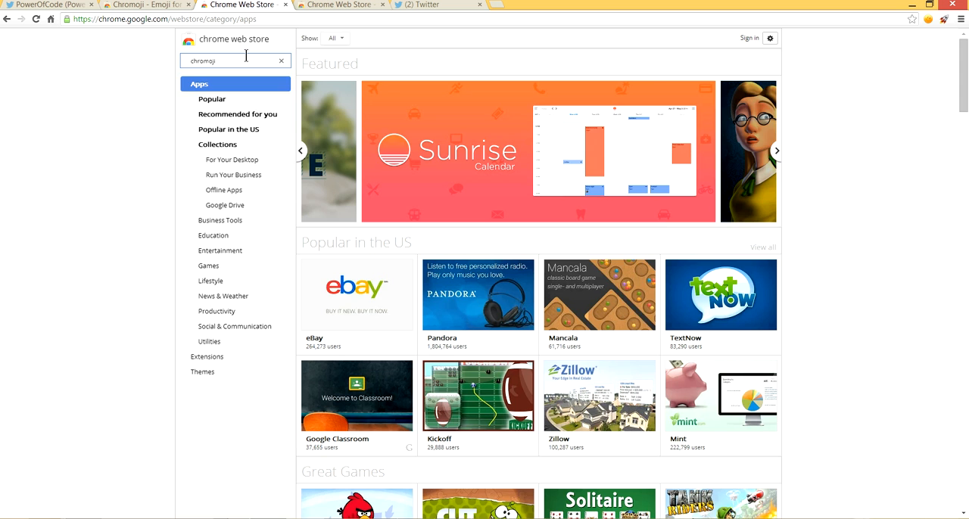
key("Return")
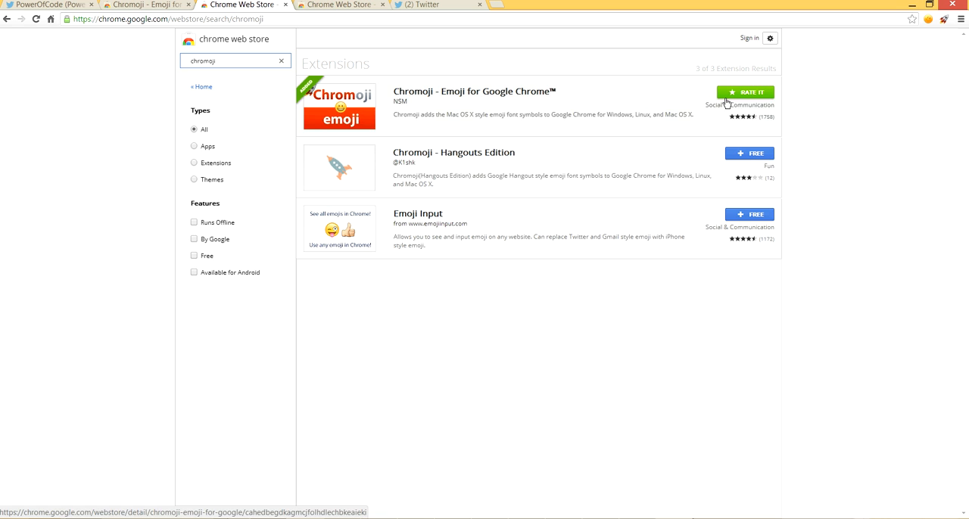
mouse_move(937, 65)
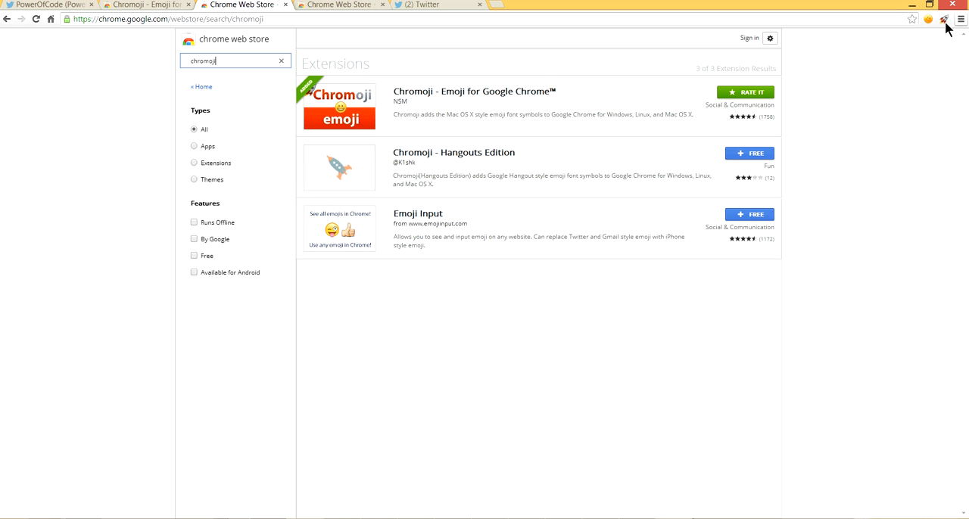
mouse_move(930, 40)
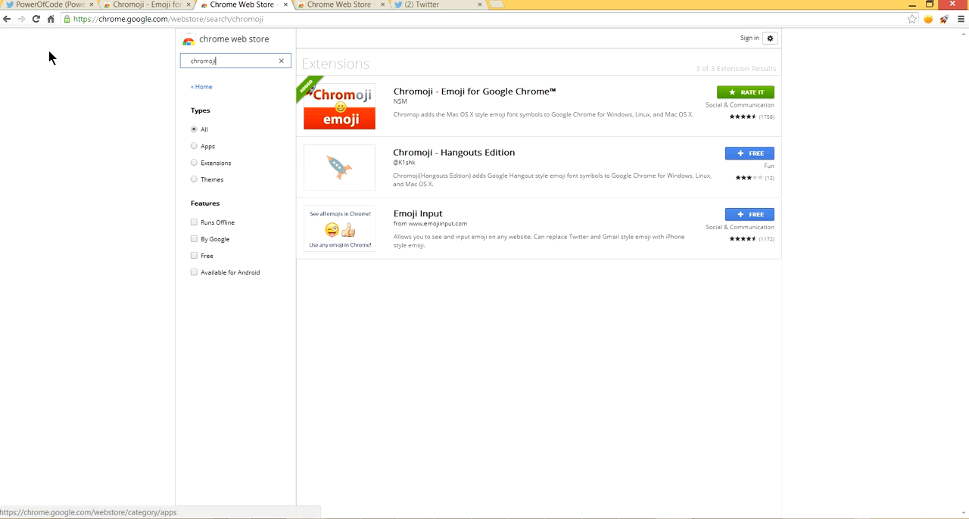
mouse_move(699, 87)
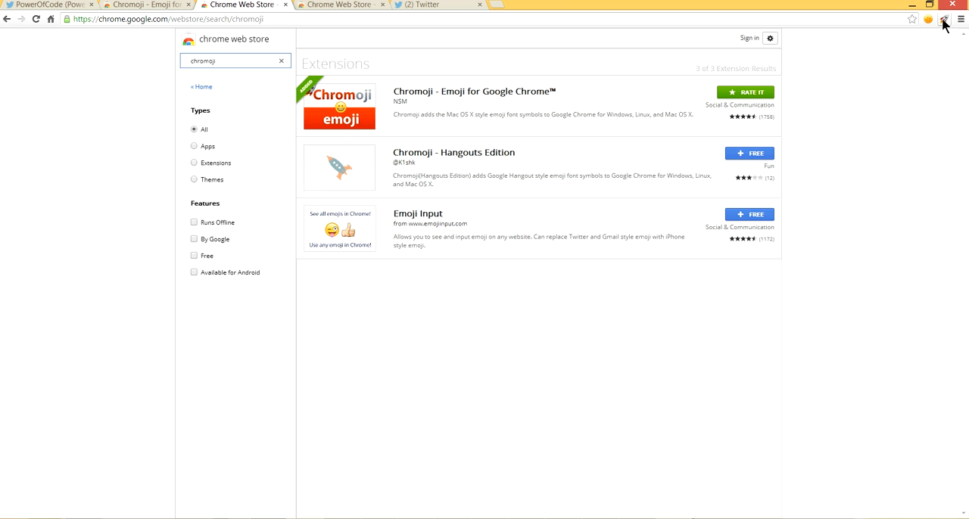
Step: Browse Chromoji's smileys, nature, events and symbols emoji tabs
left_click(945, 19)
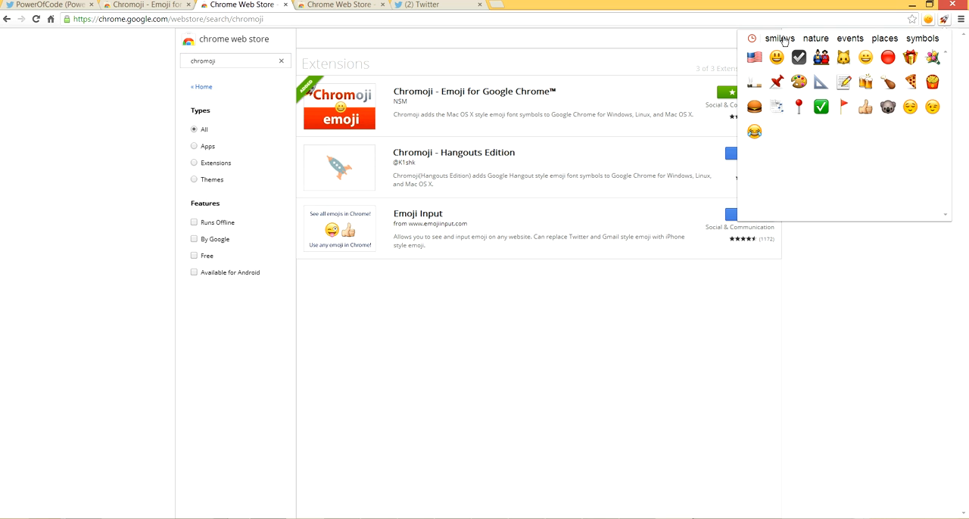
left_click(780, 38)
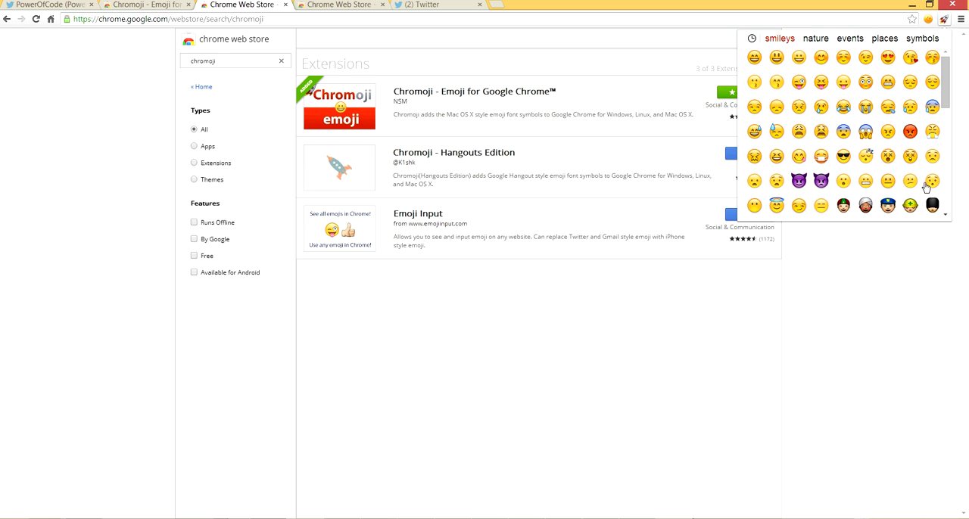
left_click(815, 38)
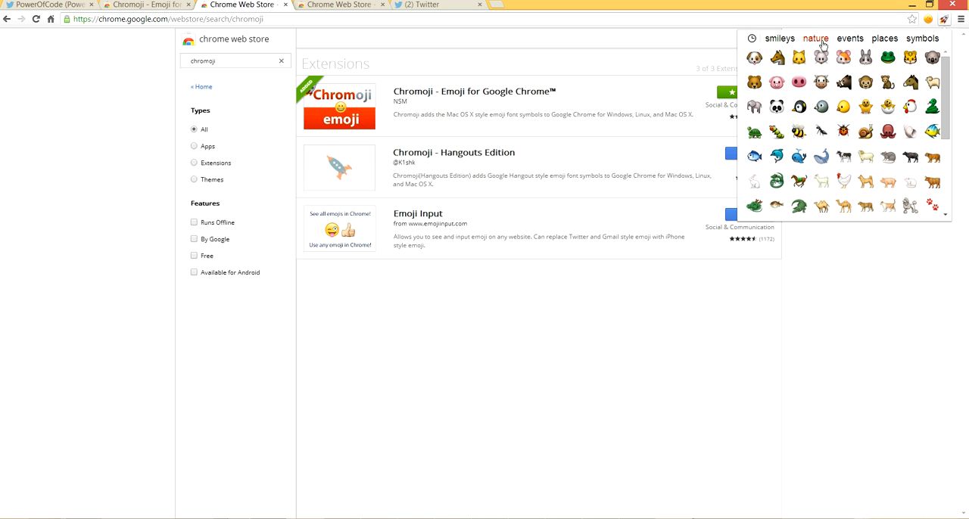
mouse_move(843, 39)
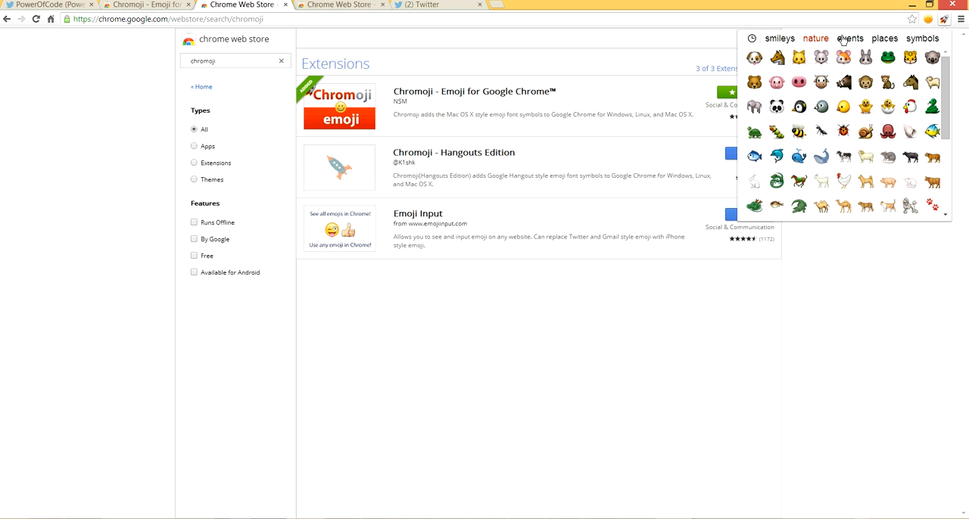
left_click(850, 38)
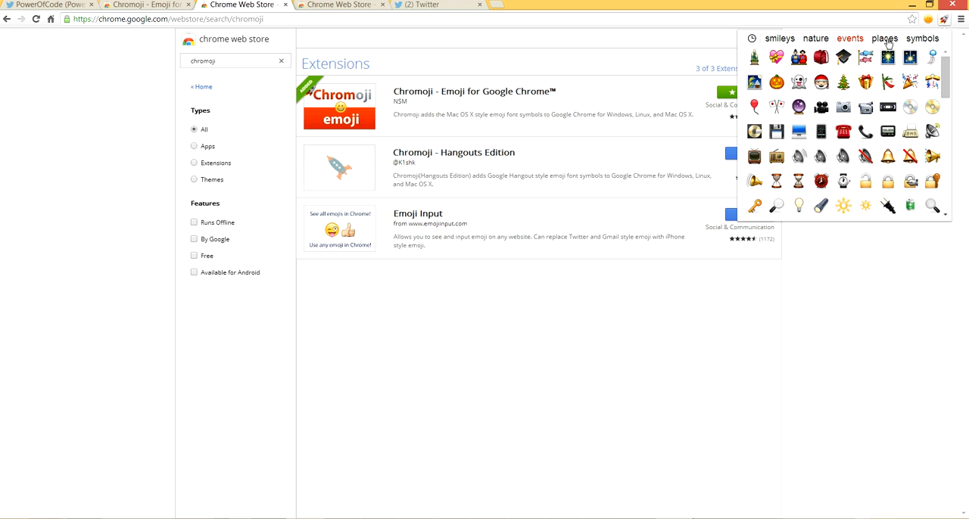
left_click(922, 38)
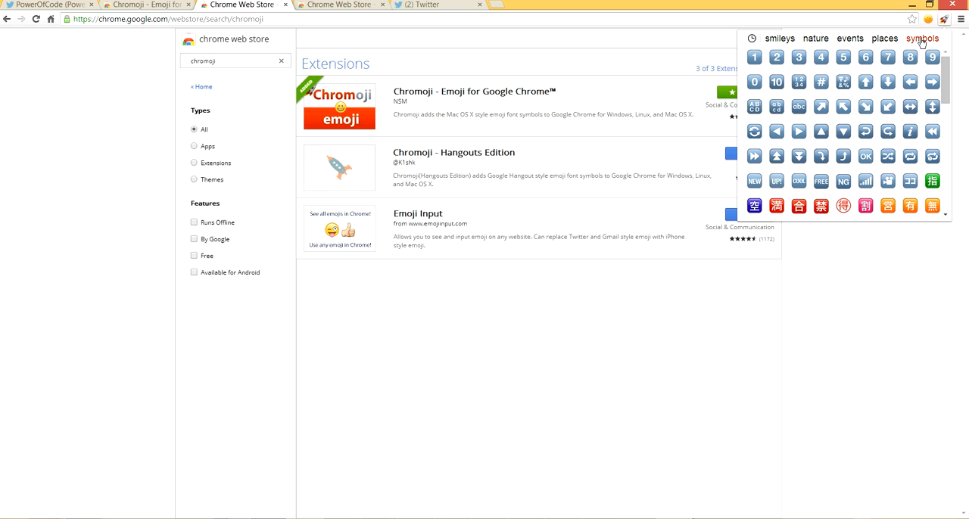
mouse_move(930, 72)
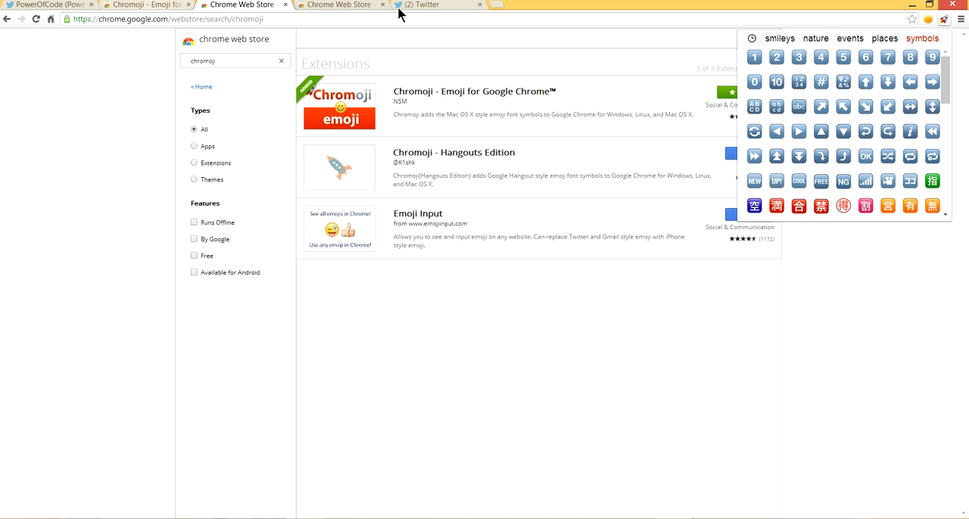
Step: On the Twitter home page, draft a new tweet reading 'happy face'
left_click(432, 5)
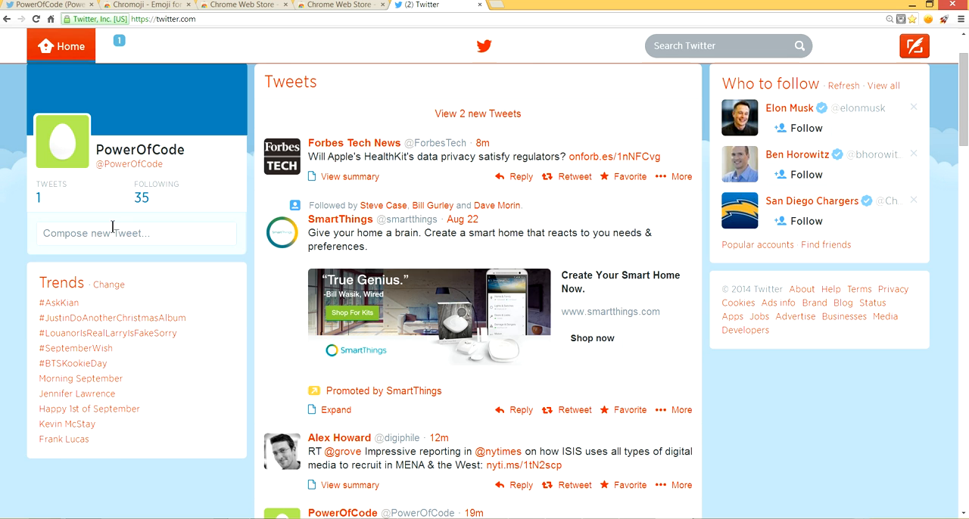
left_click(111, 233)
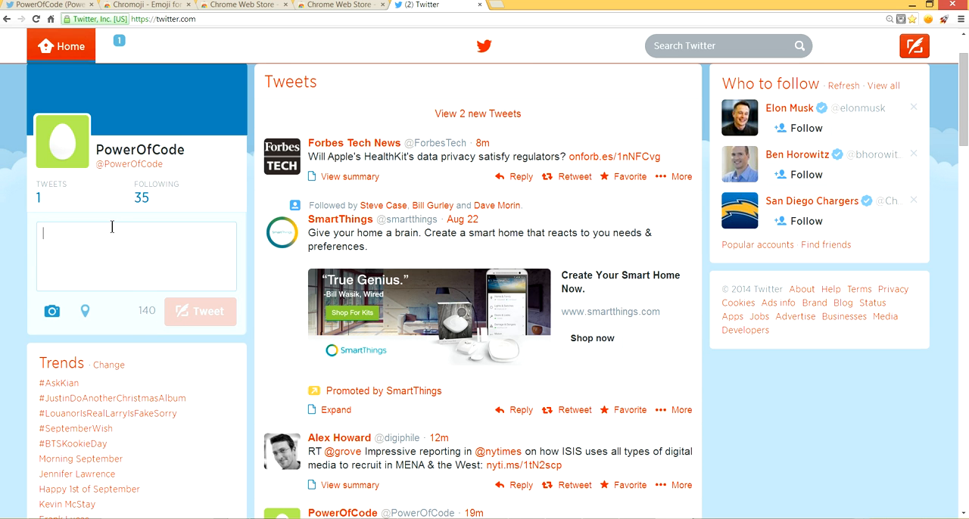
type("happ")
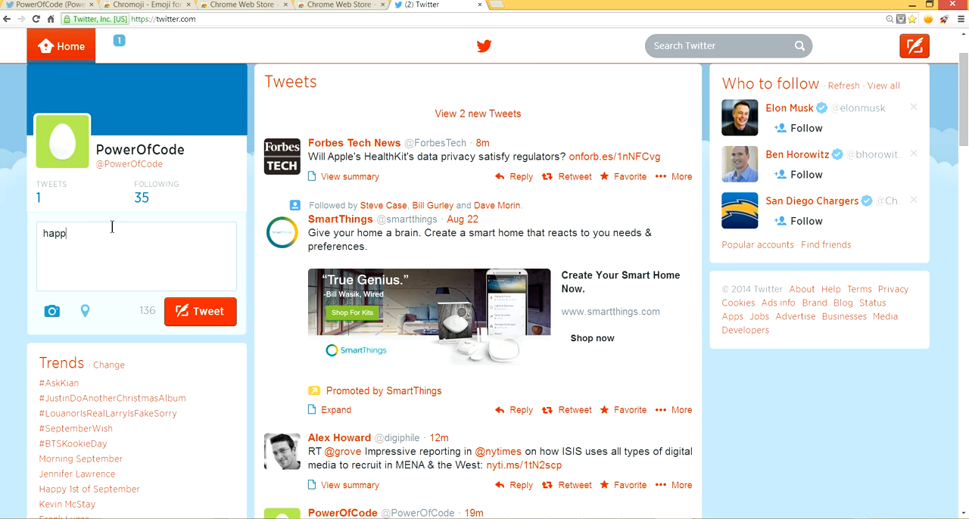
type("y face")
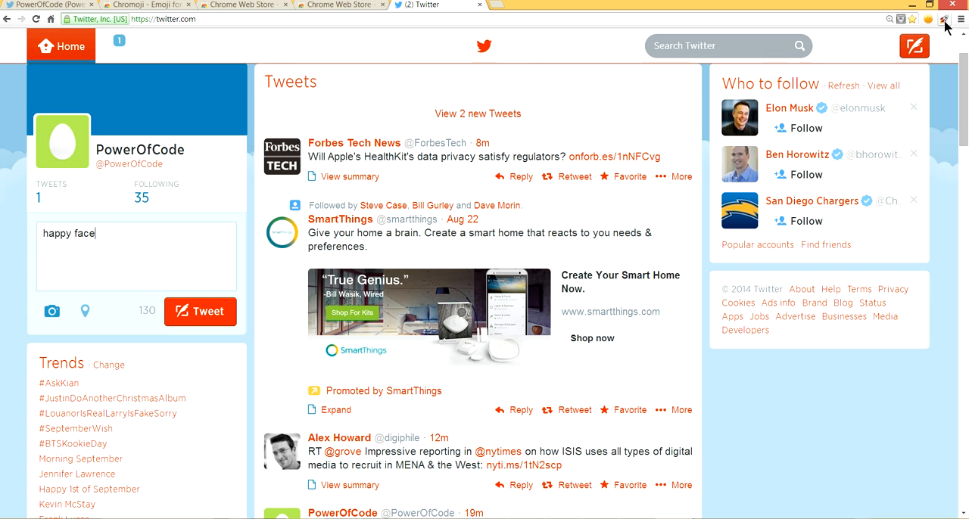
Step: Insert the grinning face emoji from Chromoji's smileys tab after 'happy face'
left_click(945, 20)
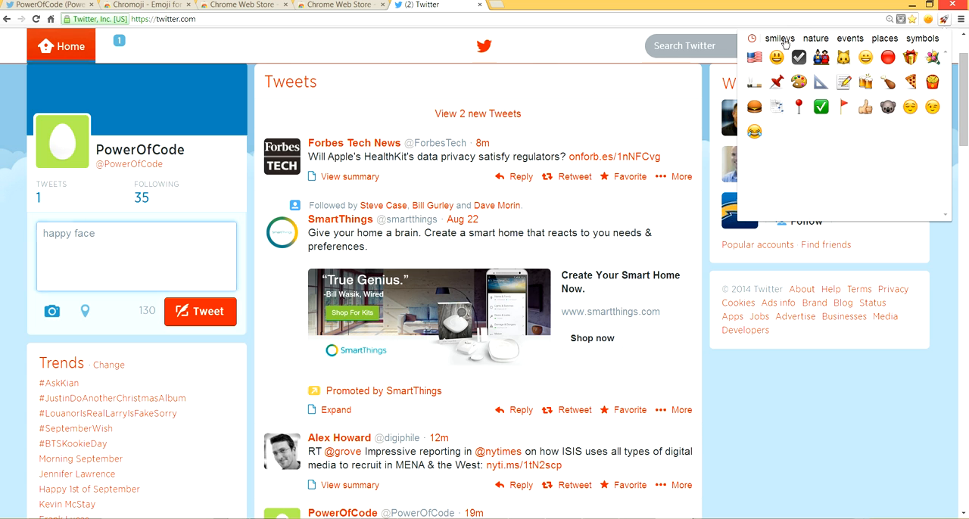
left_click(780, 38)
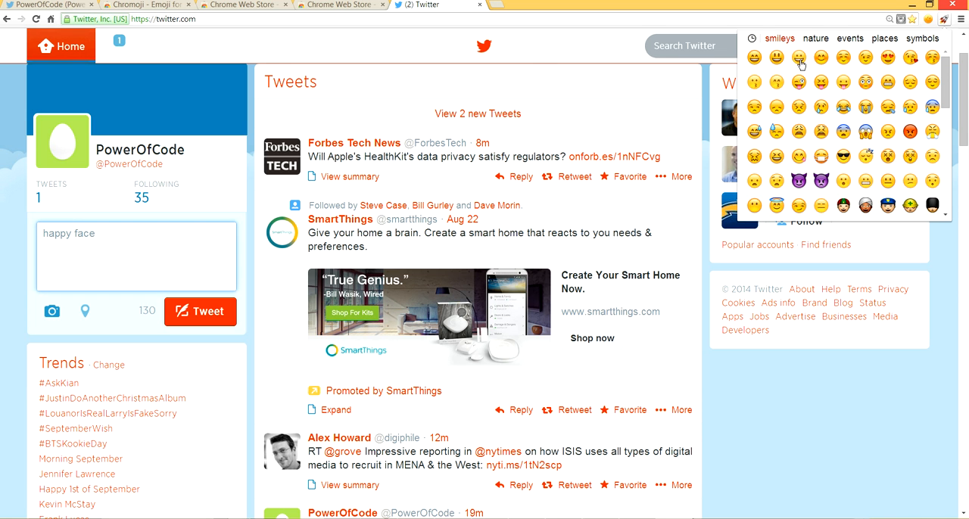
left_click(798, 57)
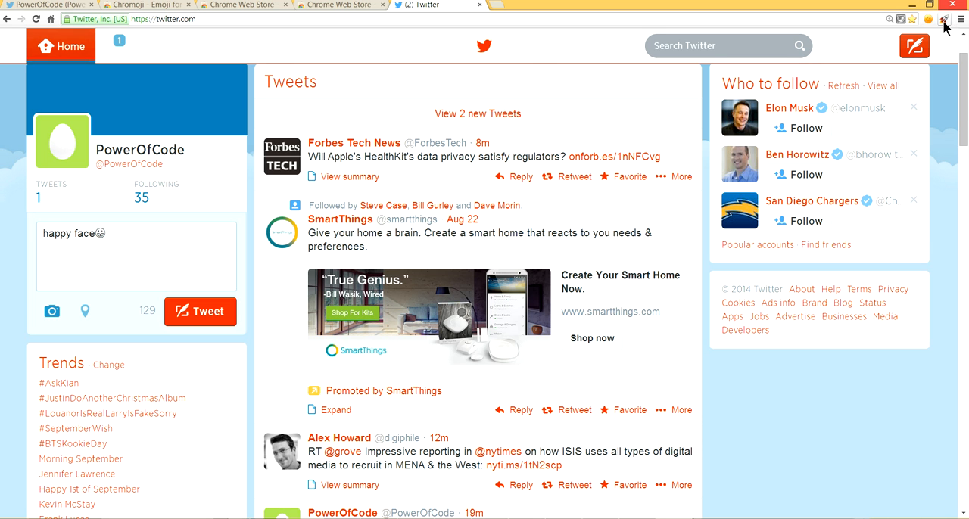
mouse_move(946, 21)
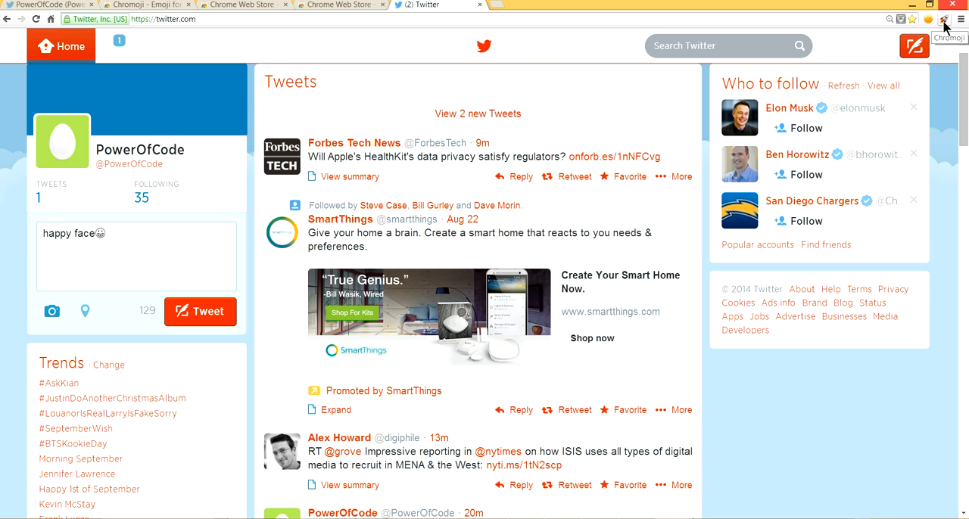
Step: Add the Flag Of The United States emoji from Chromoji places, then post the tweet
left_click(930, 20)
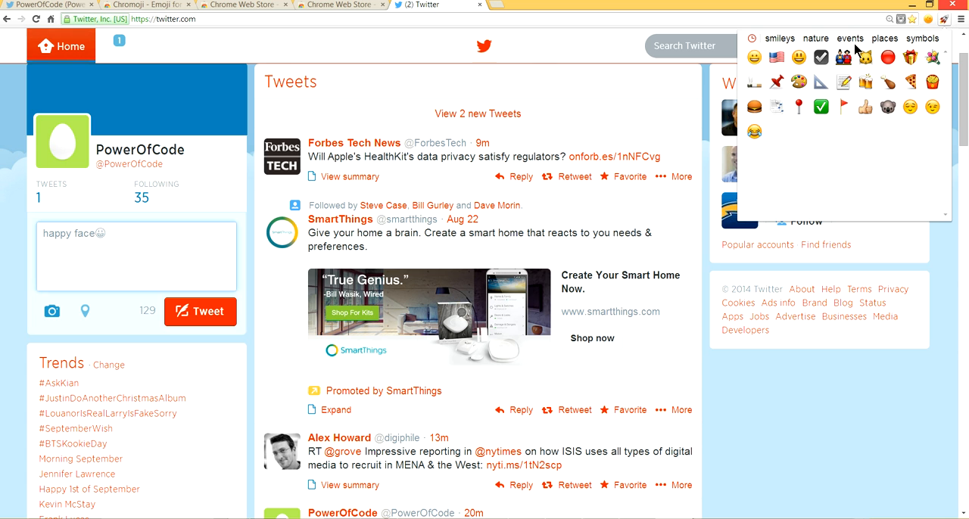
left_click(883, 38)
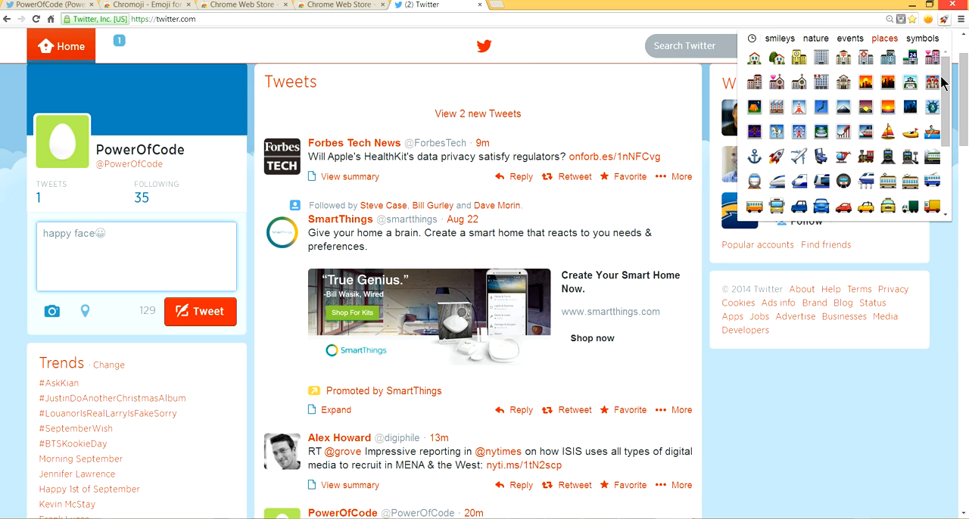
scroll("down", 3)
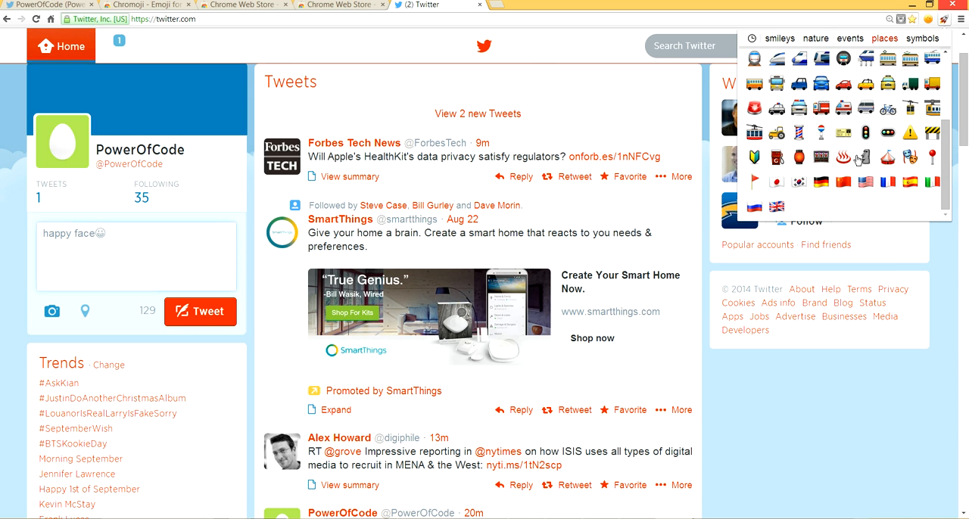
mouse_move(864, 182)
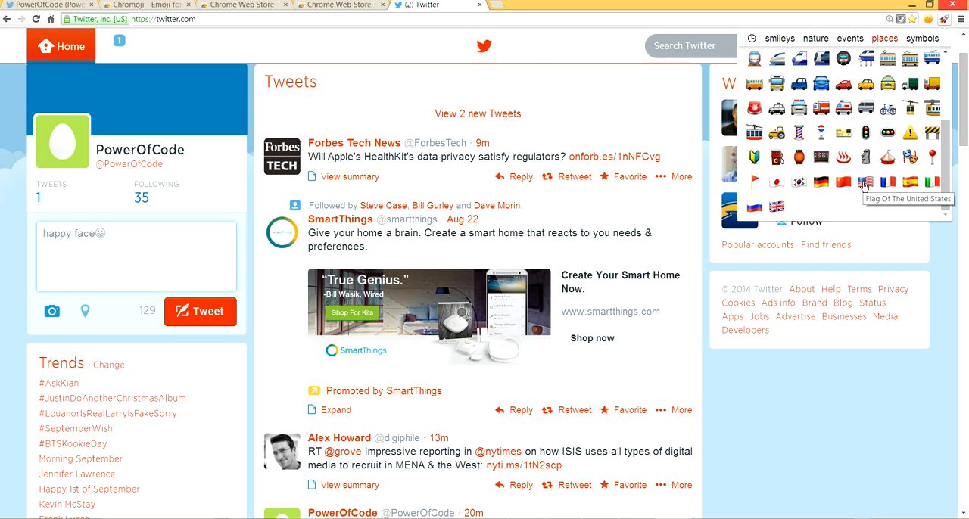
left_click(864, 182)
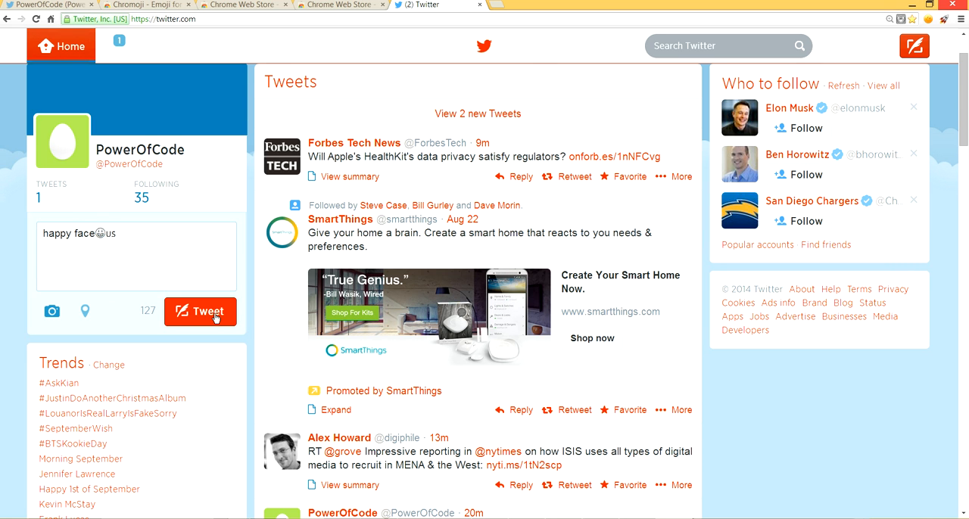
left_click(200, 312)
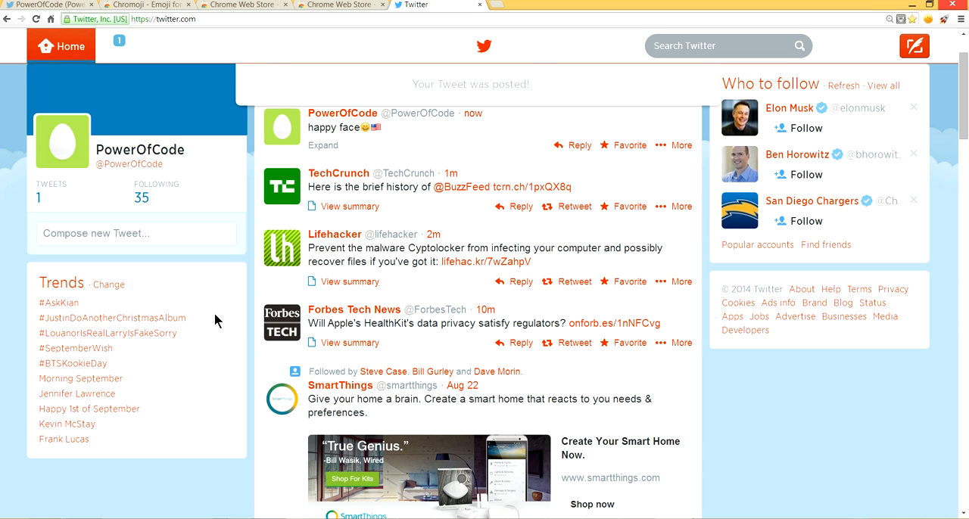